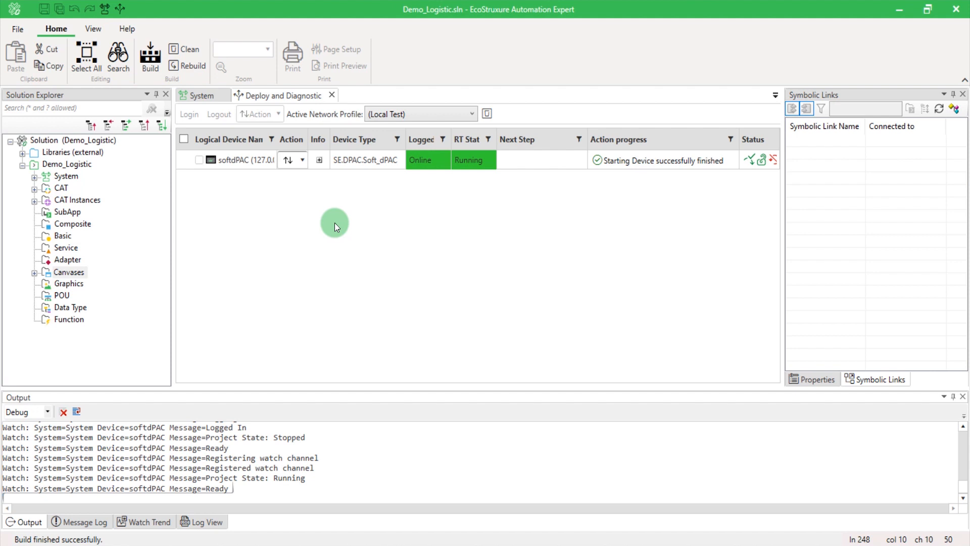
pyautogui.moveTo(301, 388)
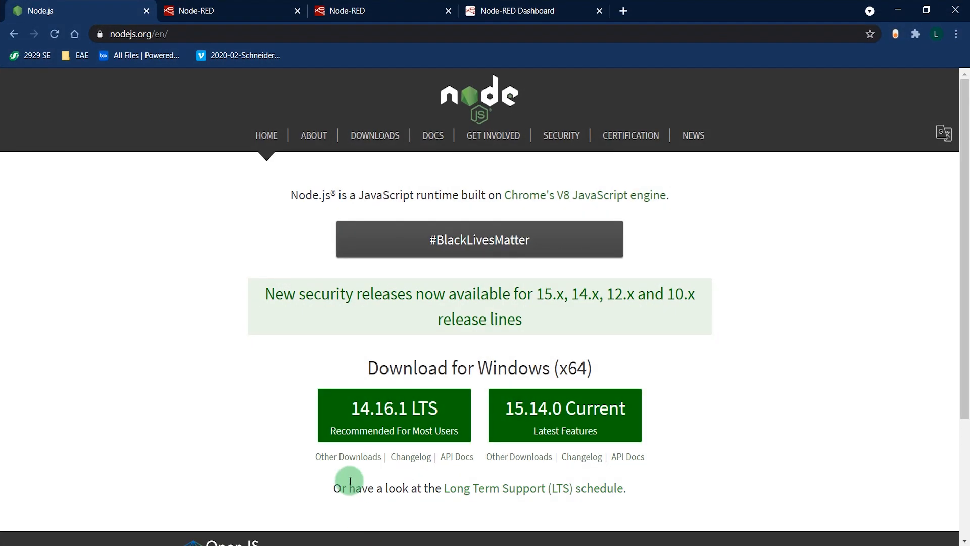
pyautogui.moveTo(247, 366)
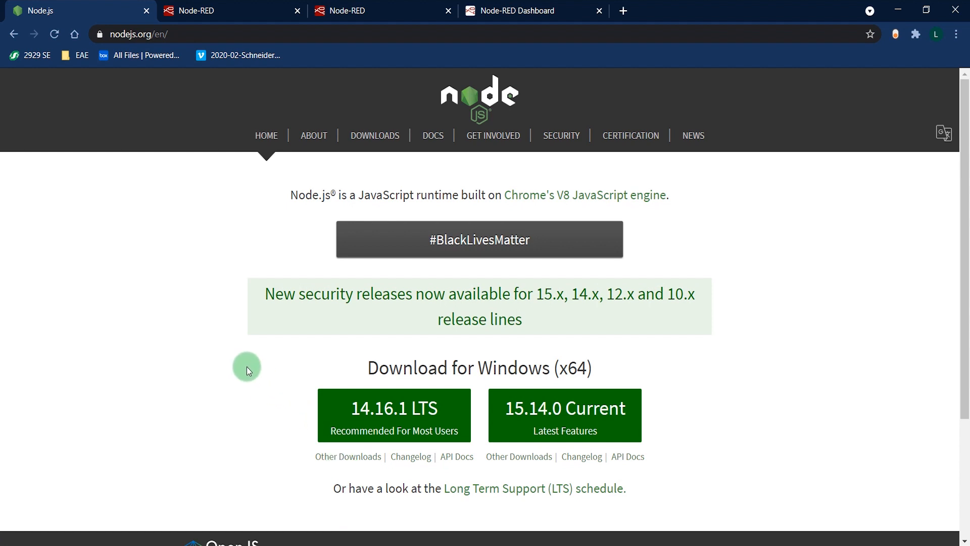
# Step: Run node-red from the Node.js prompt and switch to the Node-RED editor tab
pyautogui.click(216, 10)
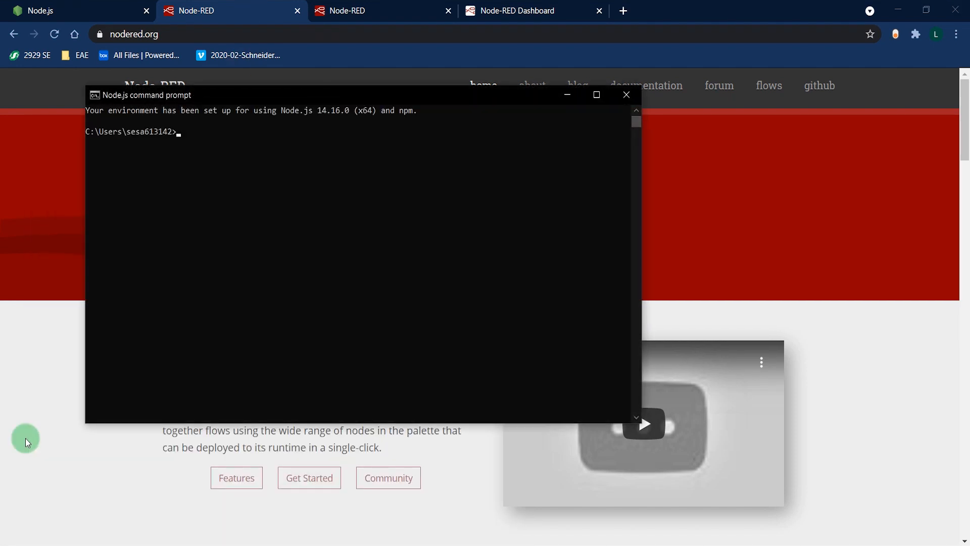
pyautogui.write('node-r')
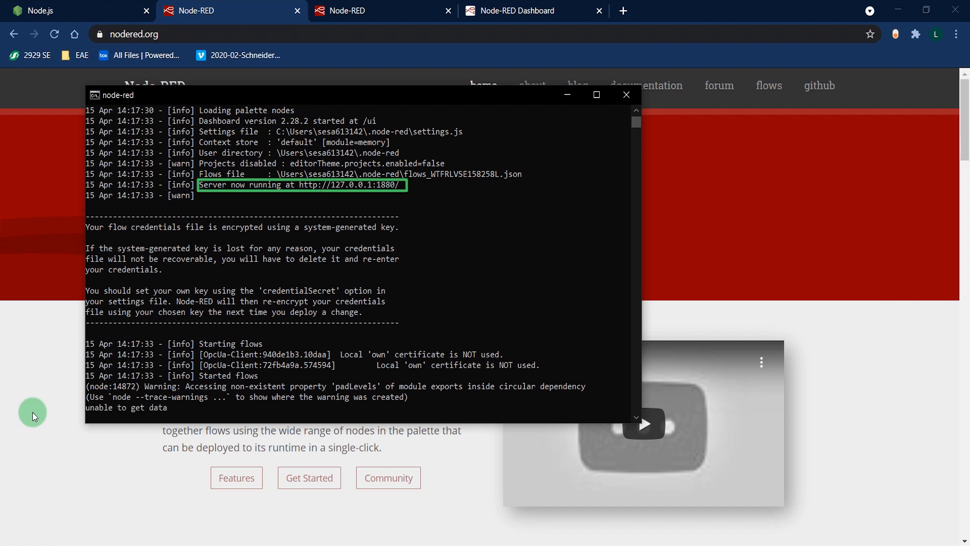
pyautogui.click(380, 10)
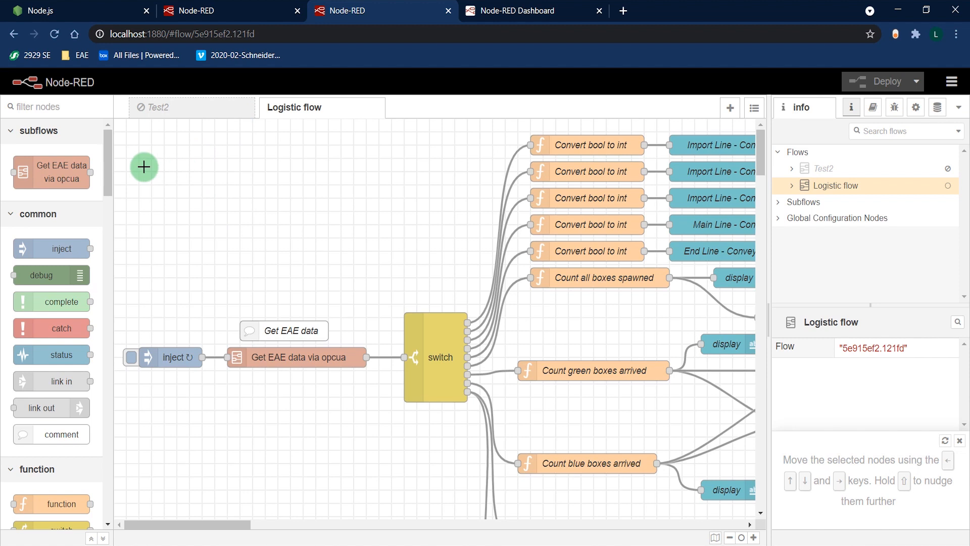
pyautogui.scroll(-3)
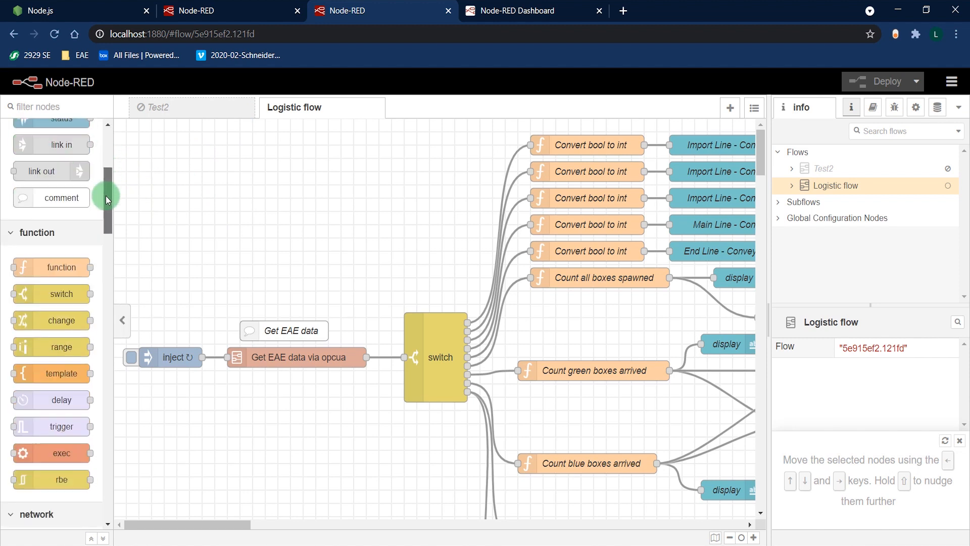
pyautogui.scroll(-3)
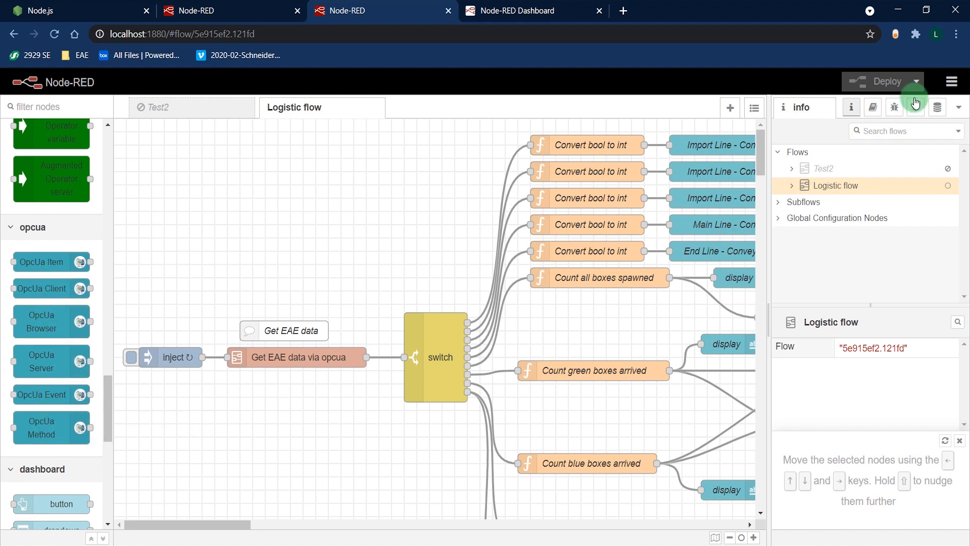
pyautogui.click(952, 81)
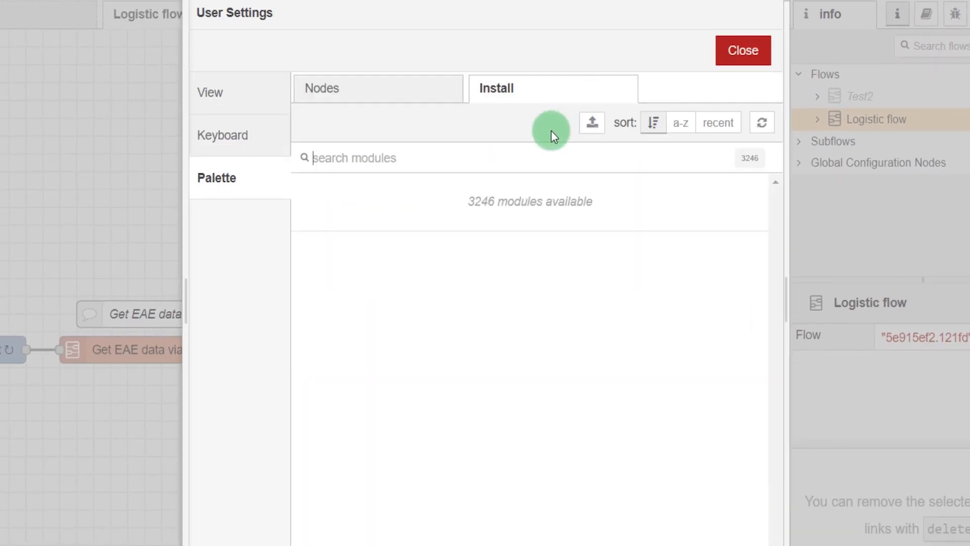
pyautogui.write('opcua')
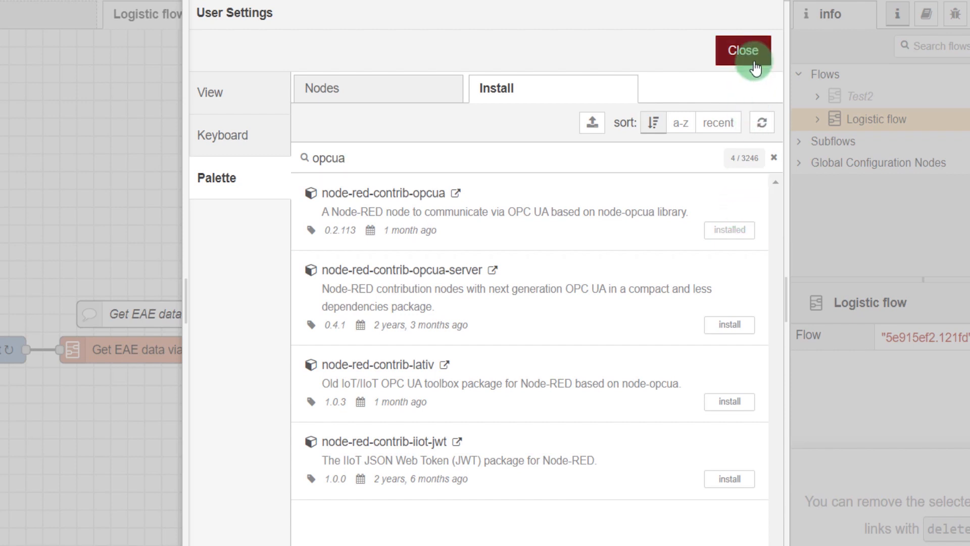
pyautogui.click(743, 50)
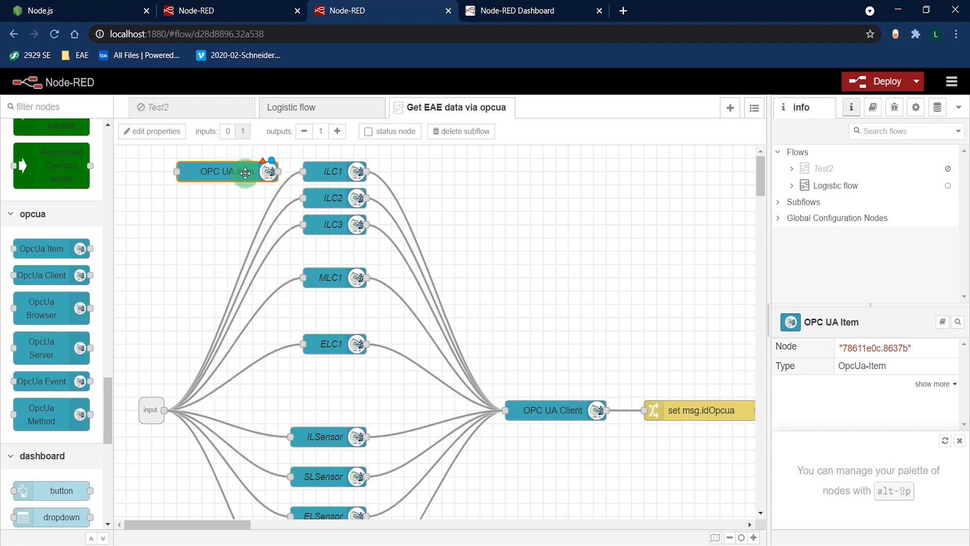
# Step: Review the ILC1 item's OPC UA address and data type, then cancel without changes
pyautogui.click(333, 172)
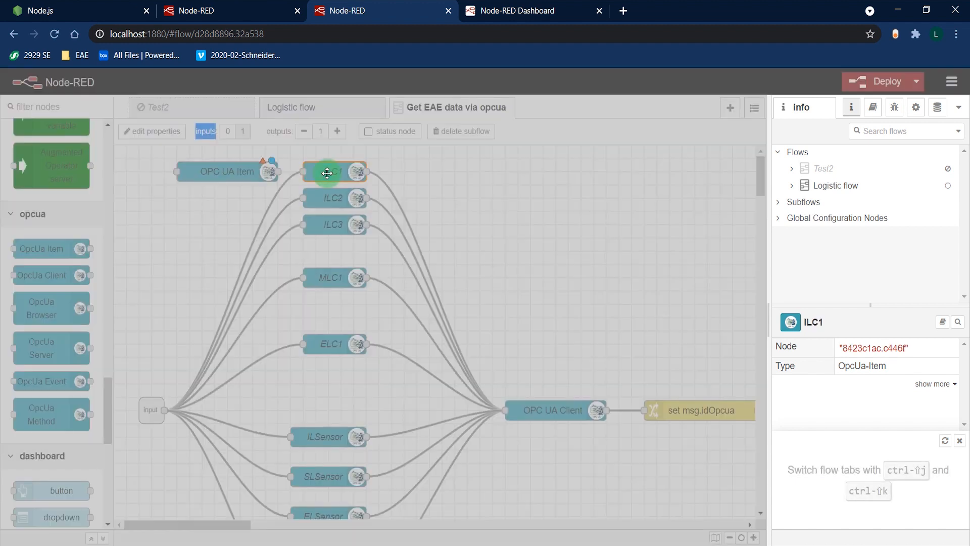
pyautogui.doubleClick(327, 172)
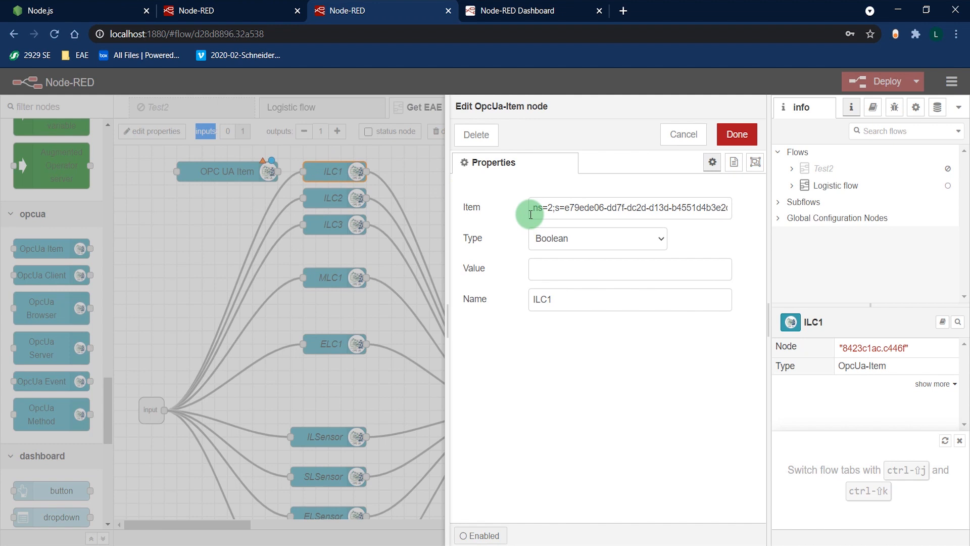
pyautogui.tripleClick(629, 207)
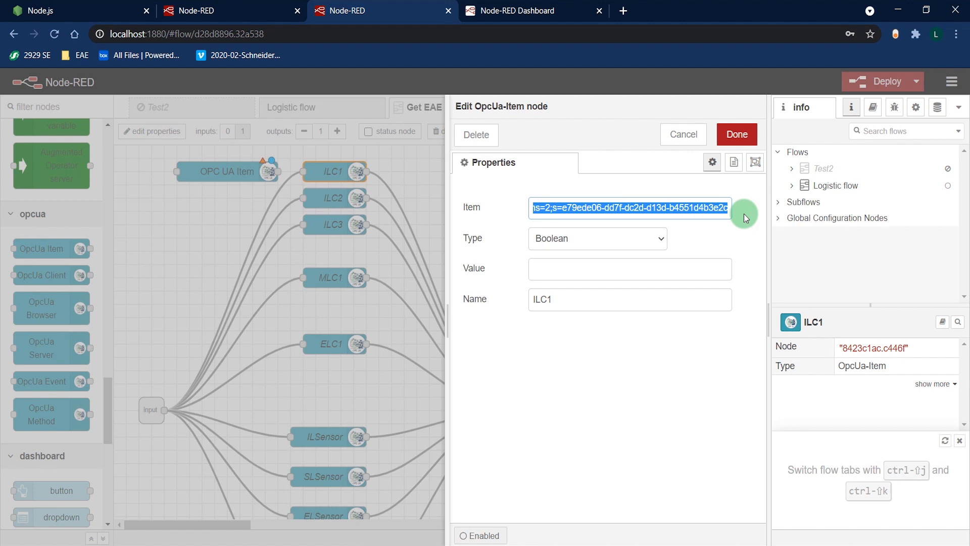
pyautogui.moveTo(670, 240)
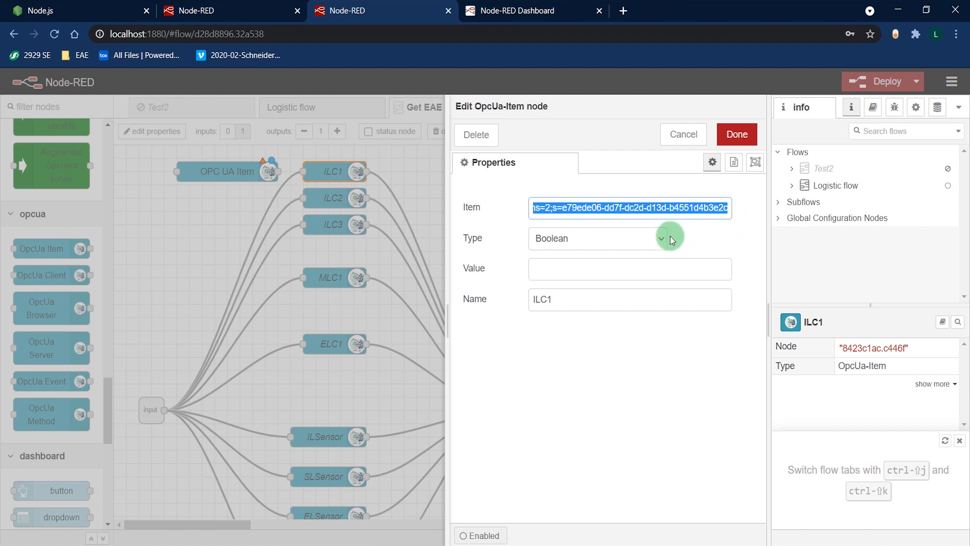
pyautogui.click(661, 239)
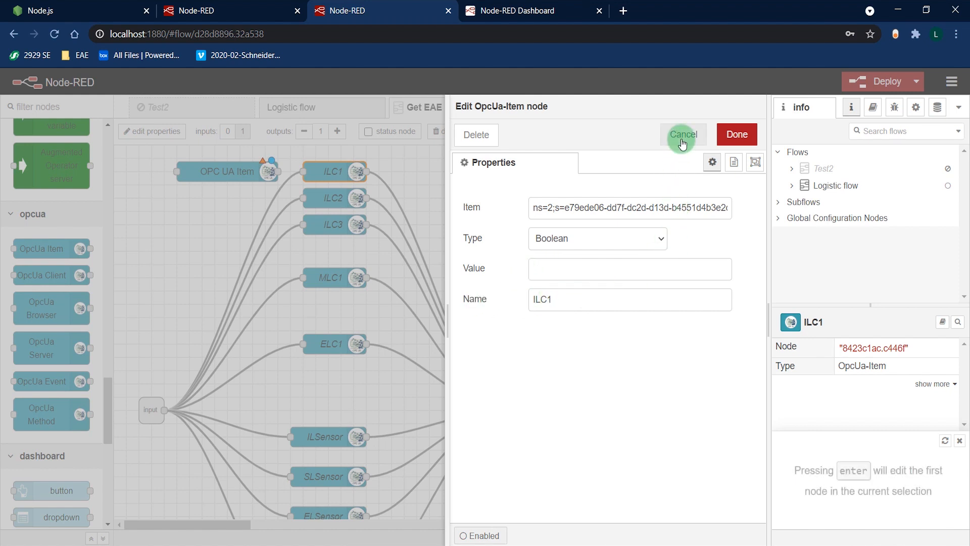
pyautogui.click(683, 134)
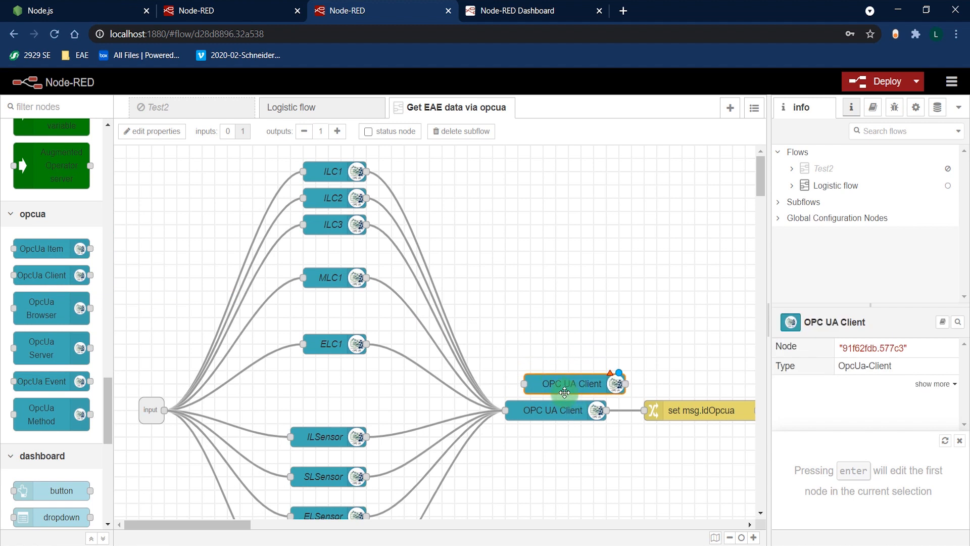
pyautogui.doubleClick(570, 384)
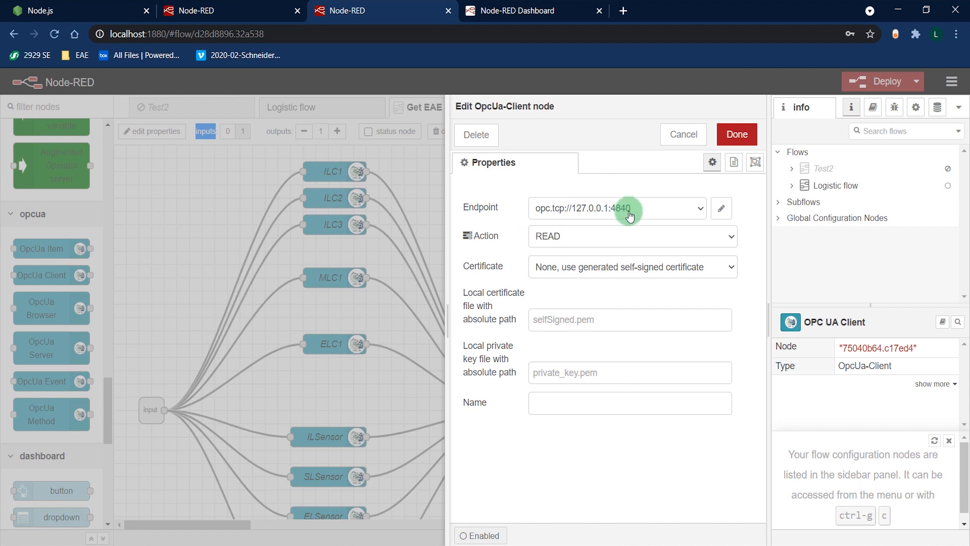
pyautogui.moveTo(615, 239)
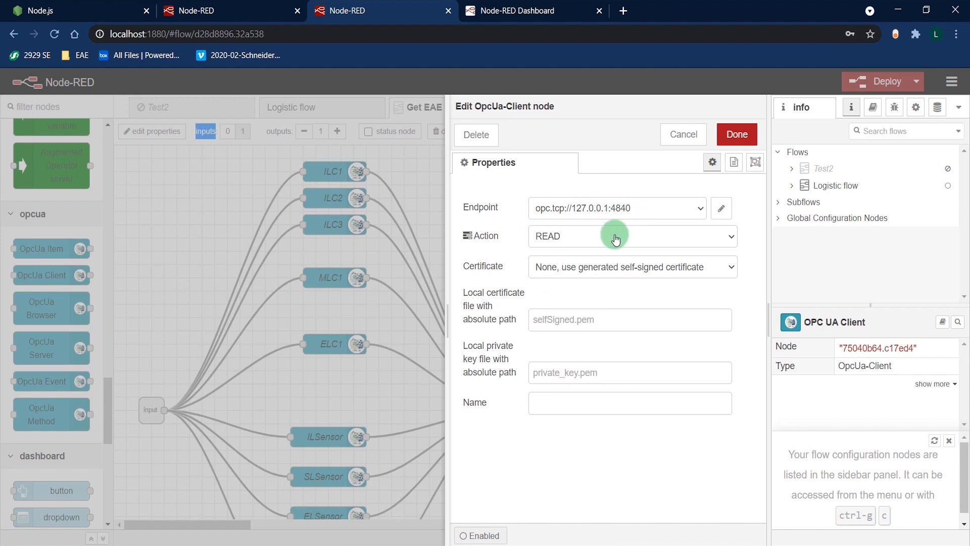
pyautogui.click(631, 235)
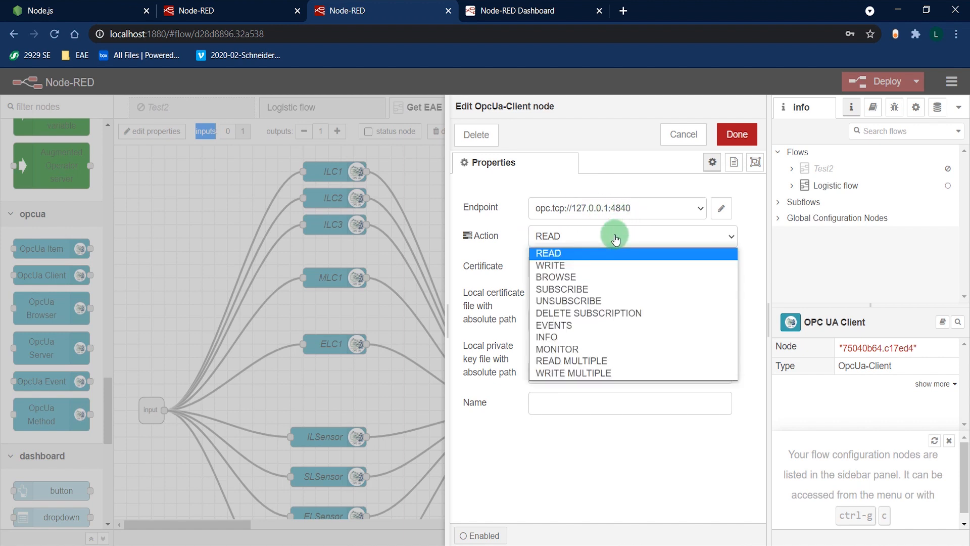
pyautogui.click(547, 253)
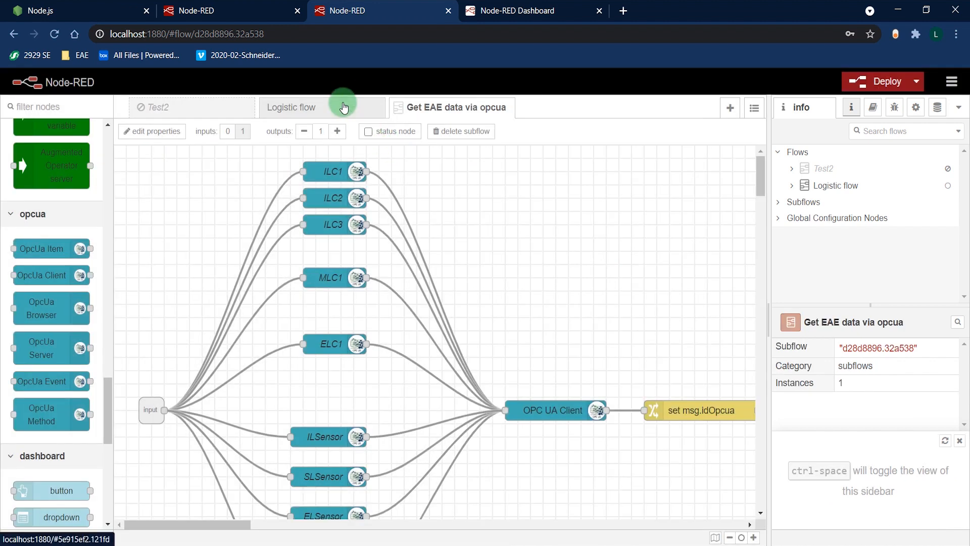
# Step: Back on the Logistic flow, review the Import Line - Conveyor 1 chart properties unchanged
pyautogui.click(291, 107)
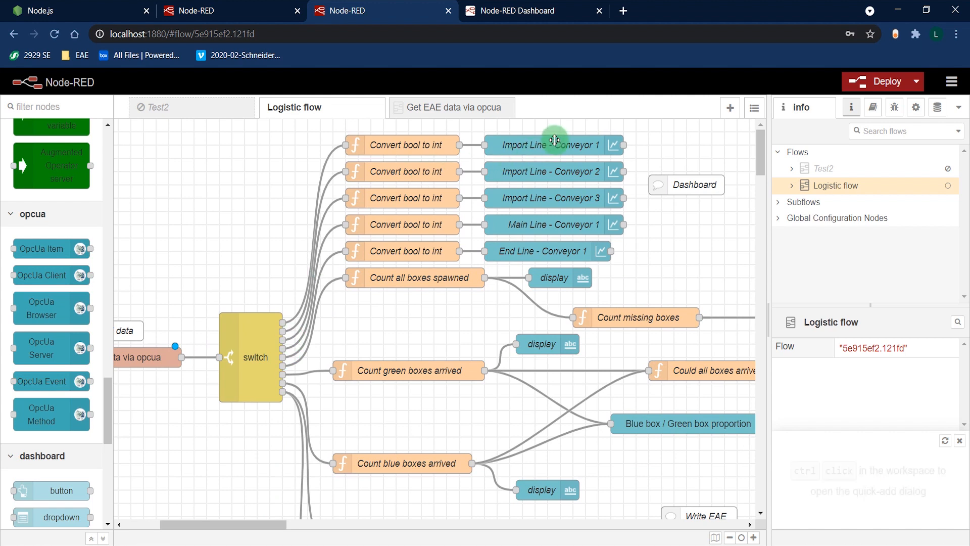
pyautogui.doubleClick(547, 144)
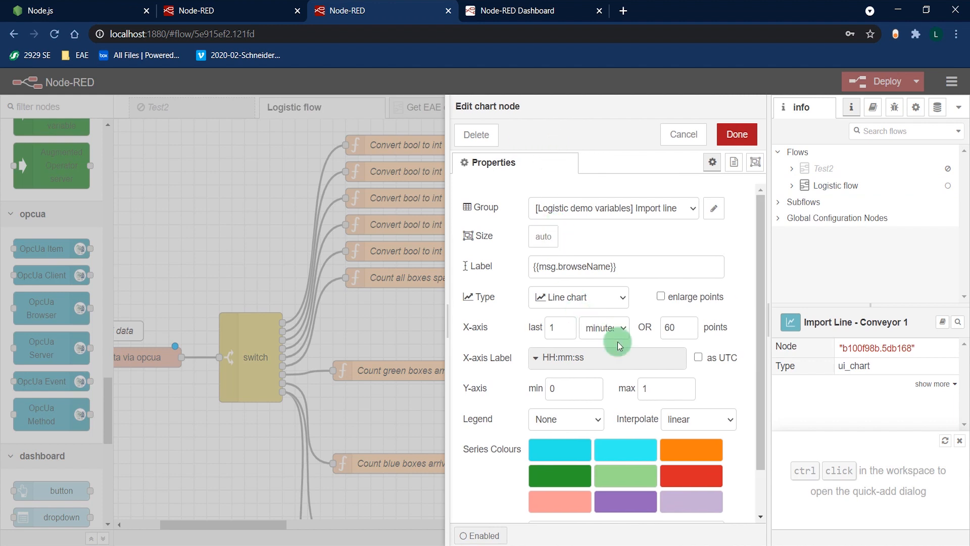
pyautogui.scroll(-3)
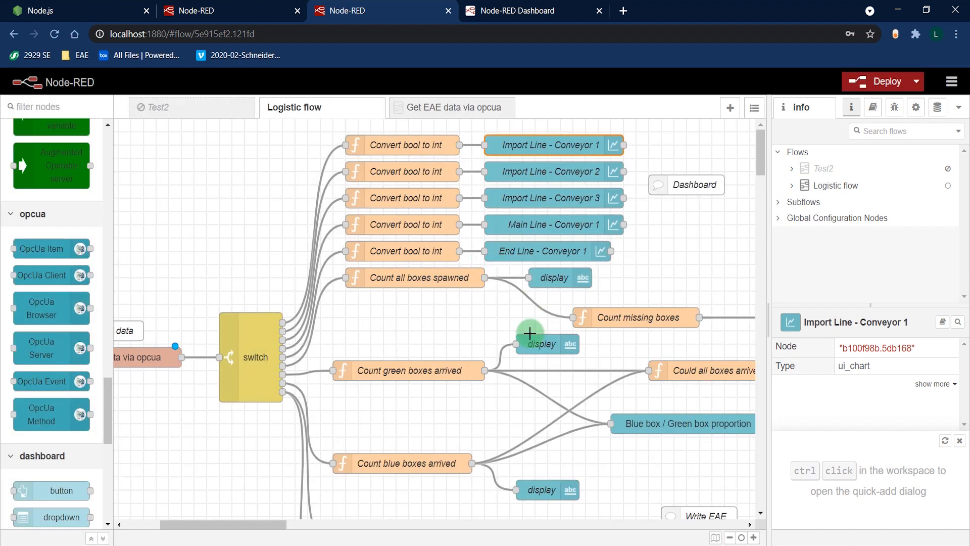
pyautogui.click(532, 11)
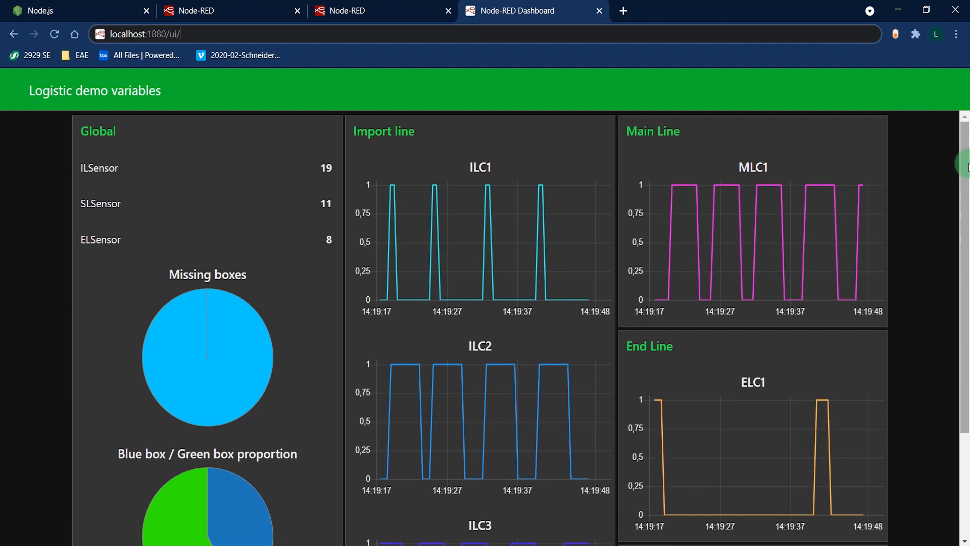
# Step: Scroll the live dashboard through conveyor charts, sensor counts and the Controle group
pyautogui.scroll(-3)
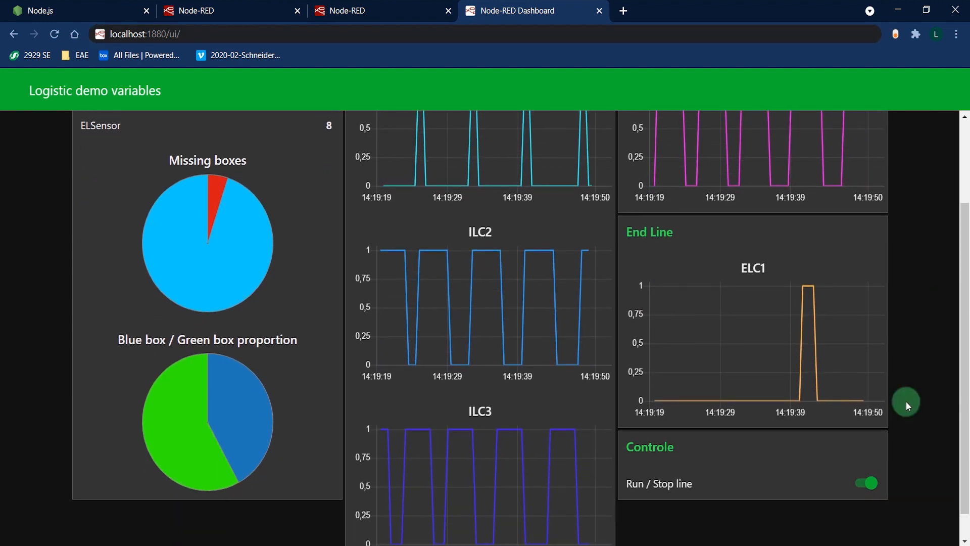
pyautogui.click(865, 483)
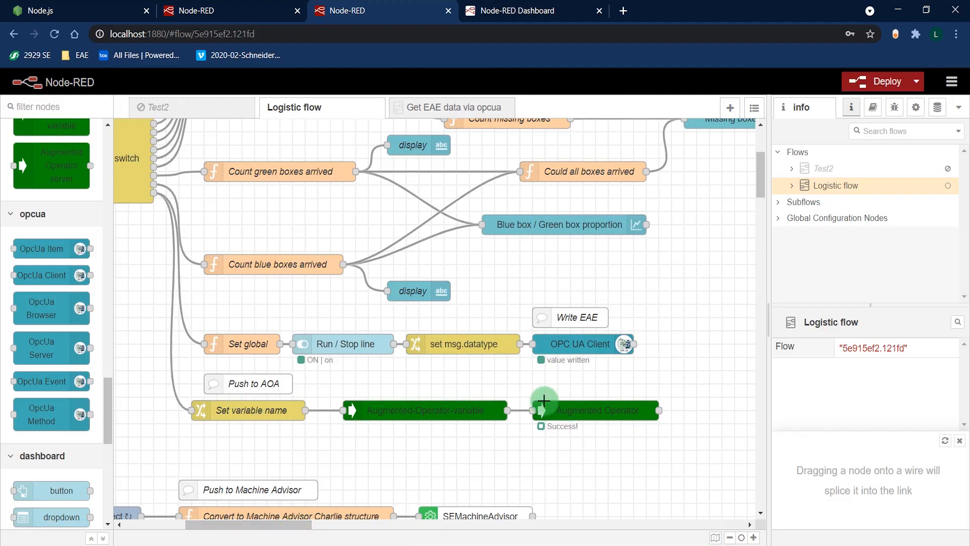
# Step: Scroll down the Logistic flow to the Run/Stop write-back and data push branches
pyautogui.scroll(-3)
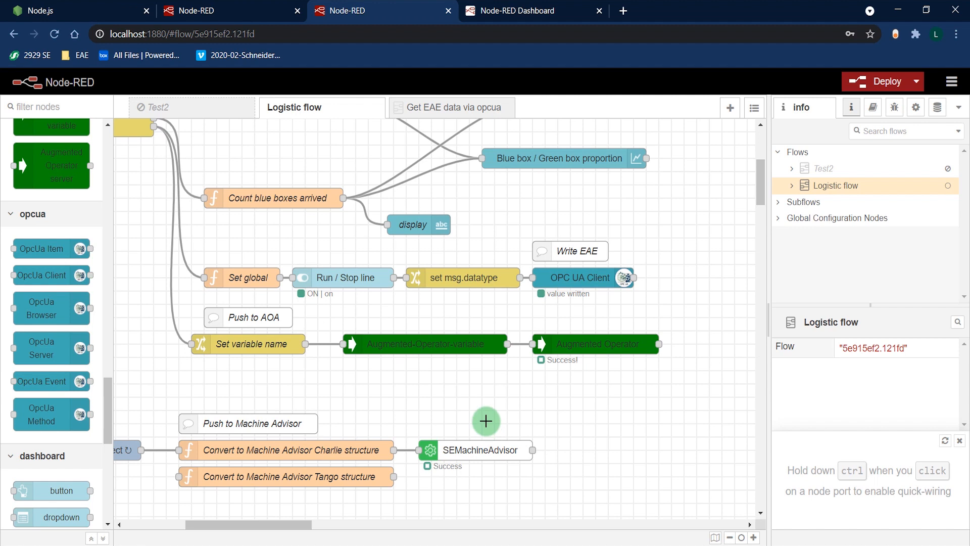
pyautogui.moveTo(408, 517)
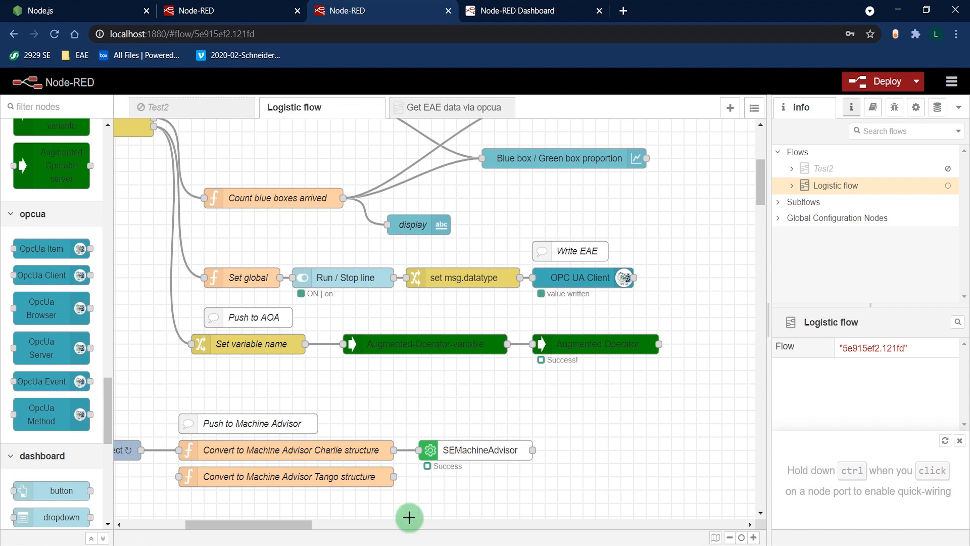